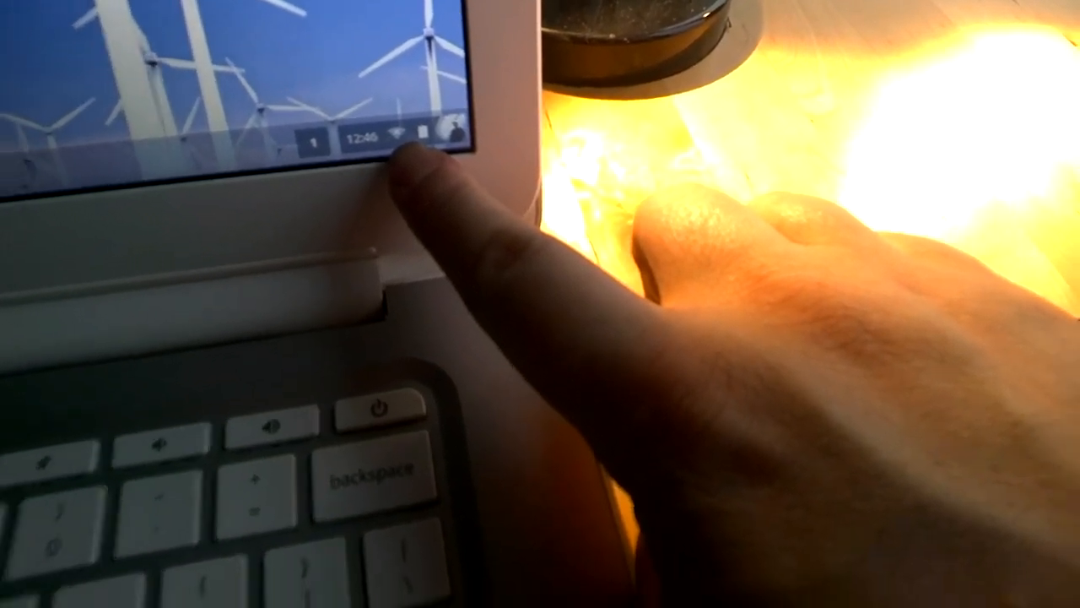
Step: Open Android Settings from Quick Settings and go to More under Wireless & networks
click(439, 127)
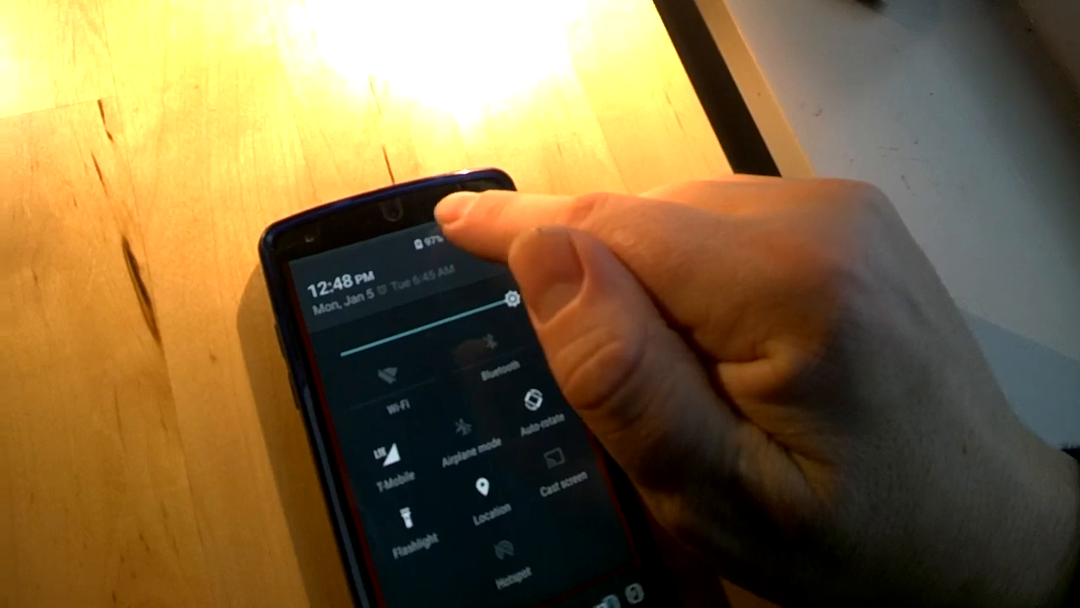
click(515, 302)
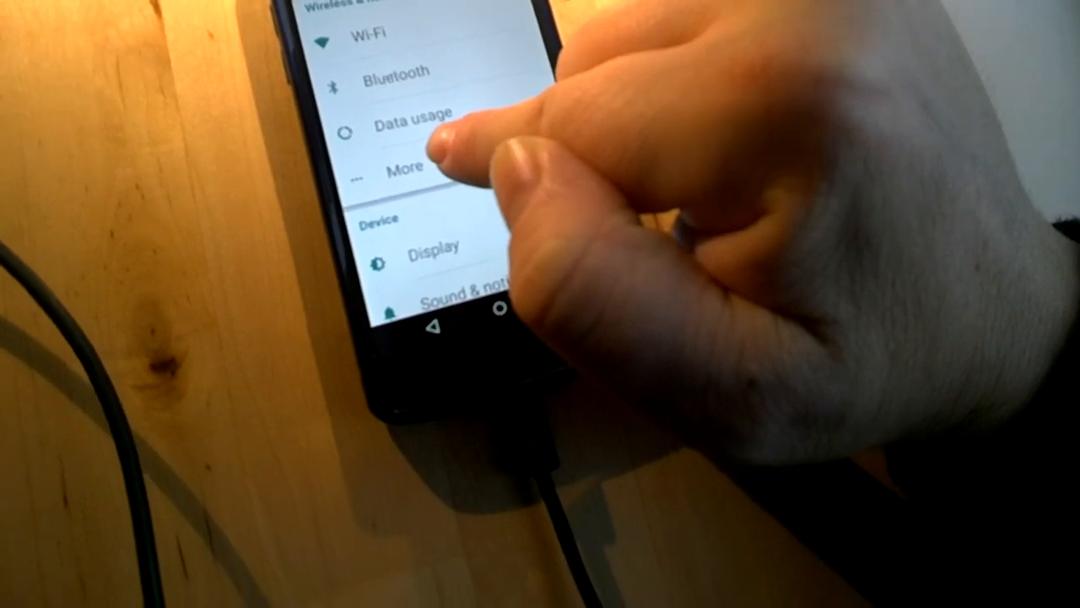
click(409, 169)
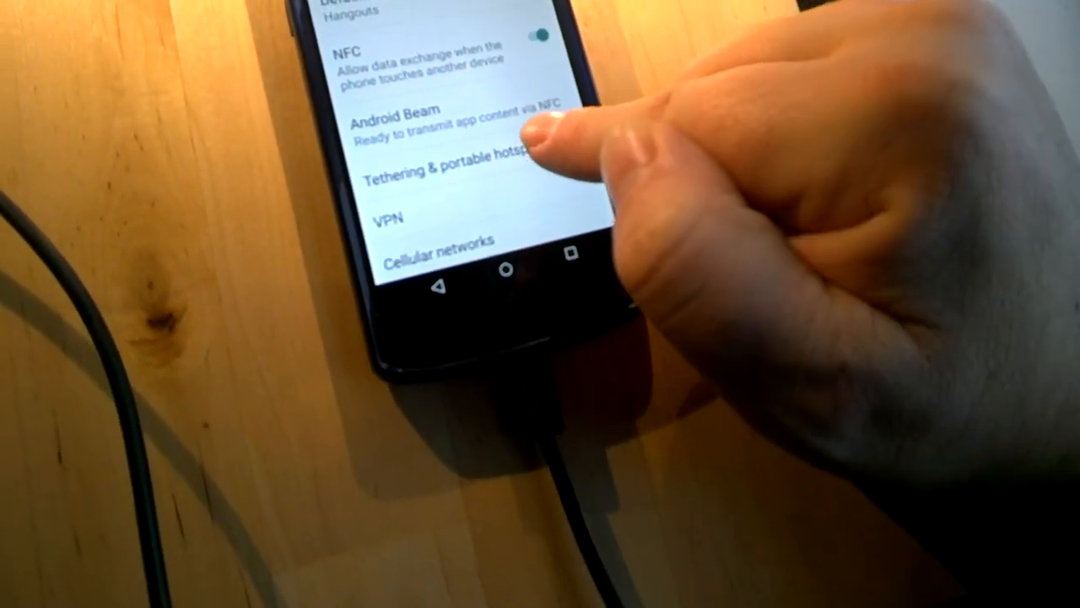
Step: Turn on USB tethering in Tethering & portable hotspot so the Chromebook connection shows Tethered
click(448, 173)
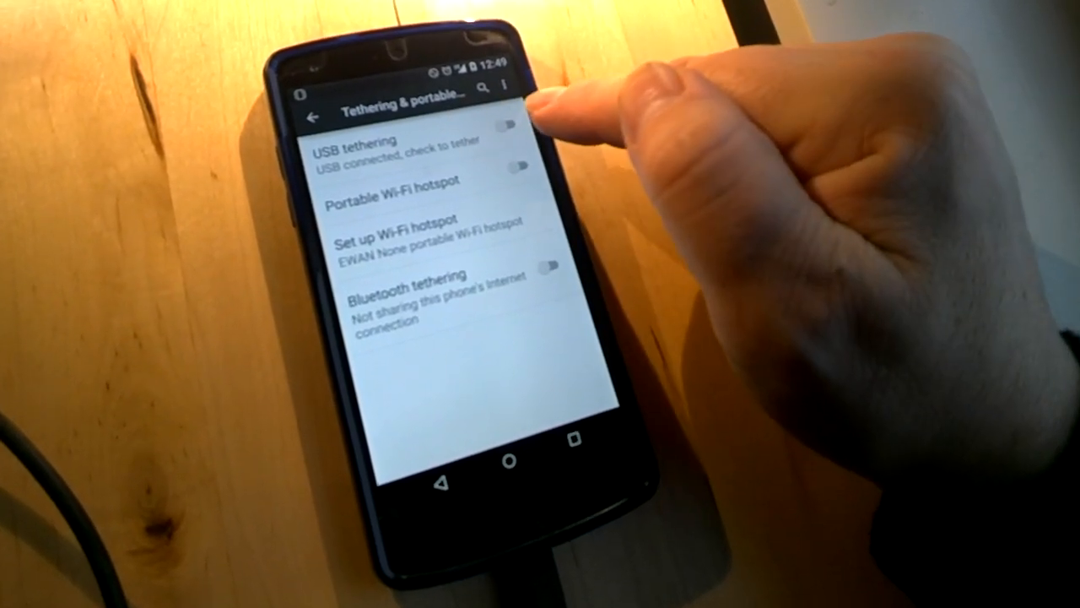
click(513, 122)
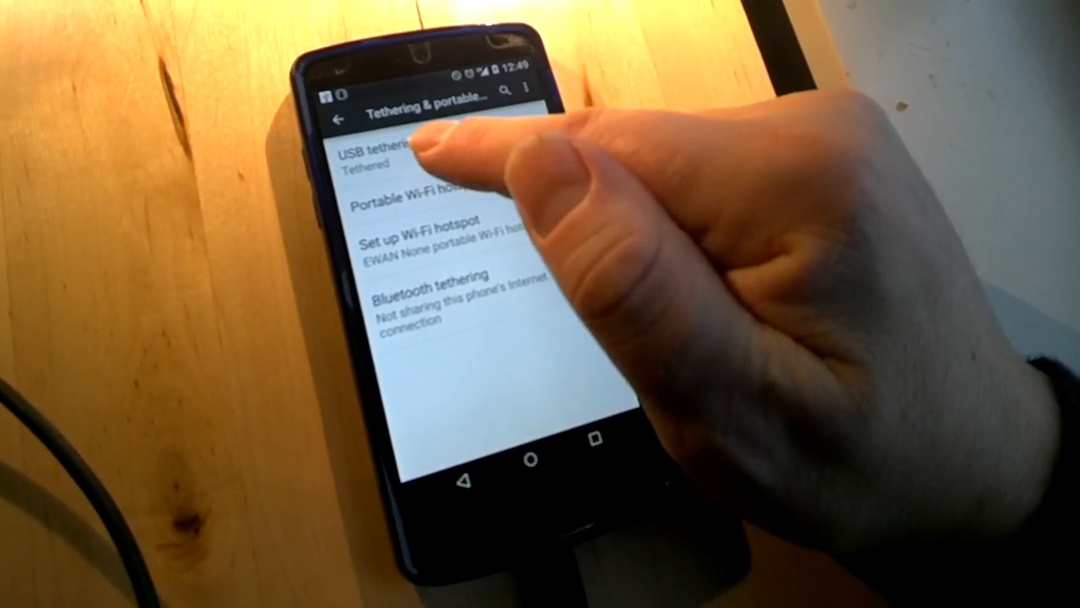
click(422, 152)
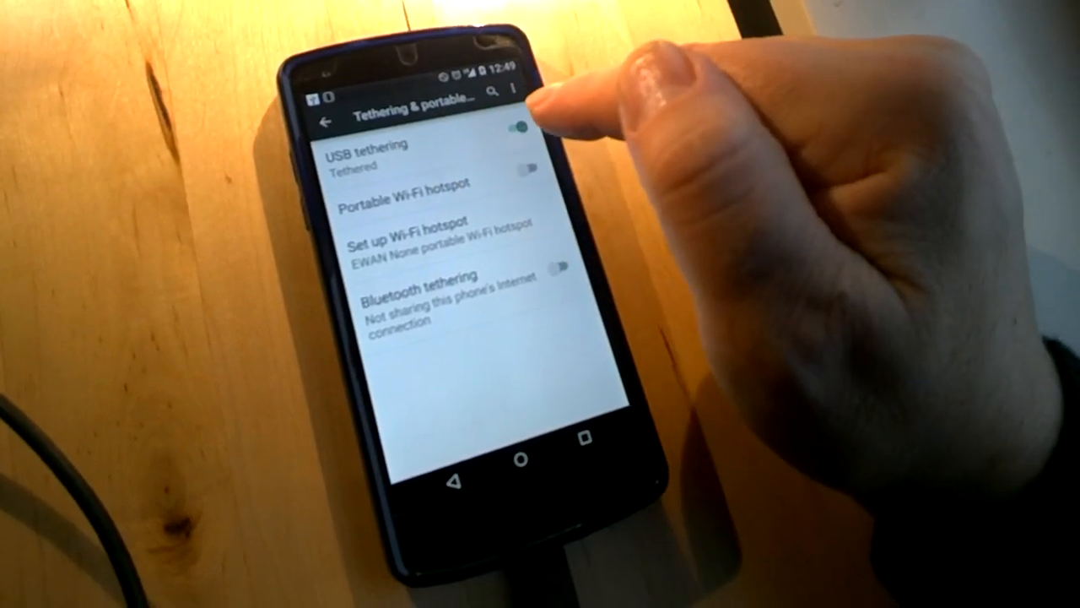